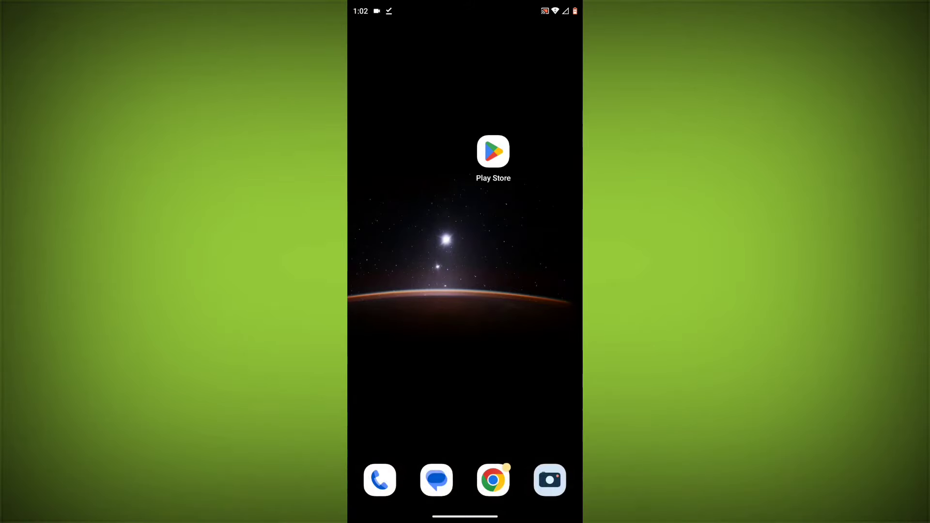
# - Search Play Store for 'pi network' and check its entry shows Open (no update available)
pyautogui.click(493, 152)
pyautogui.write('pi n')
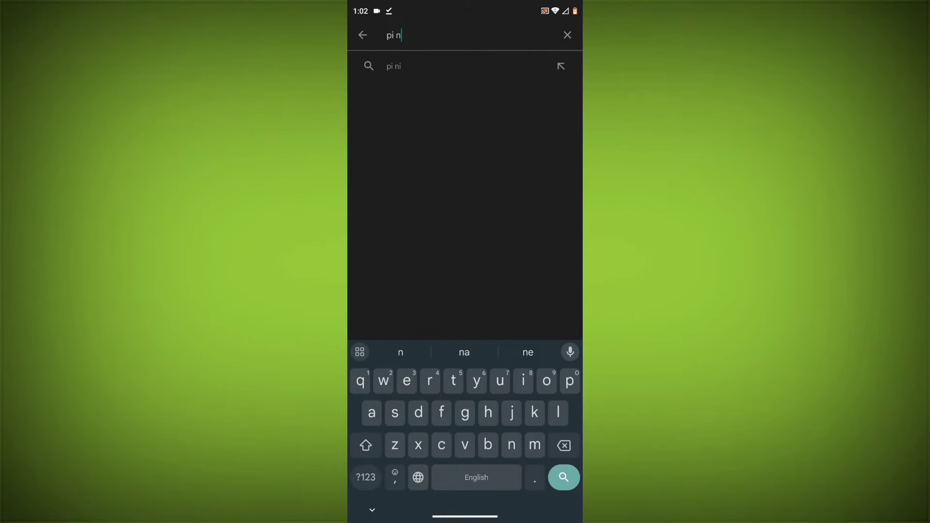
pyautogui.click(562, 477)
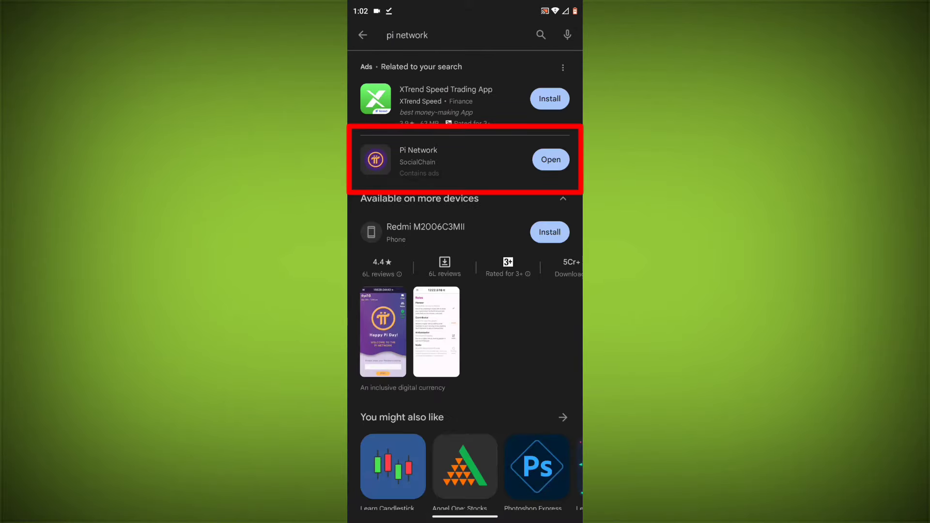
pyautogui.click(434, 158)
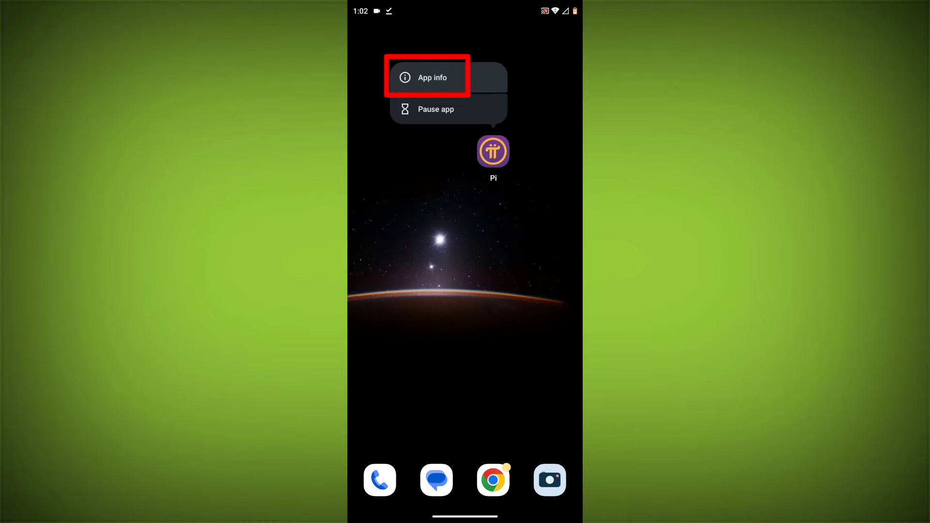
# - In Pi's App info > Storage & cache, clear the cache to 0 B and start Clear storage
pyautogui.click(434, 77)
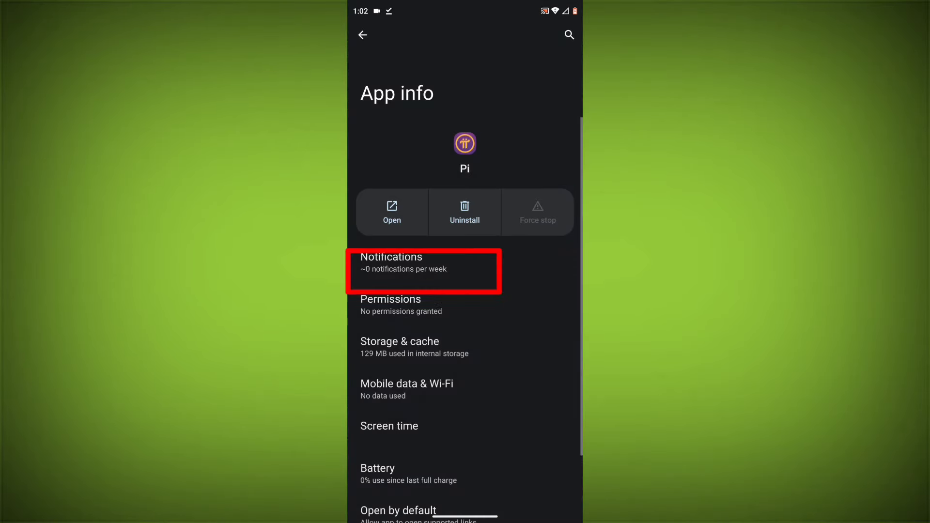
pyautogui.click(414, 347)
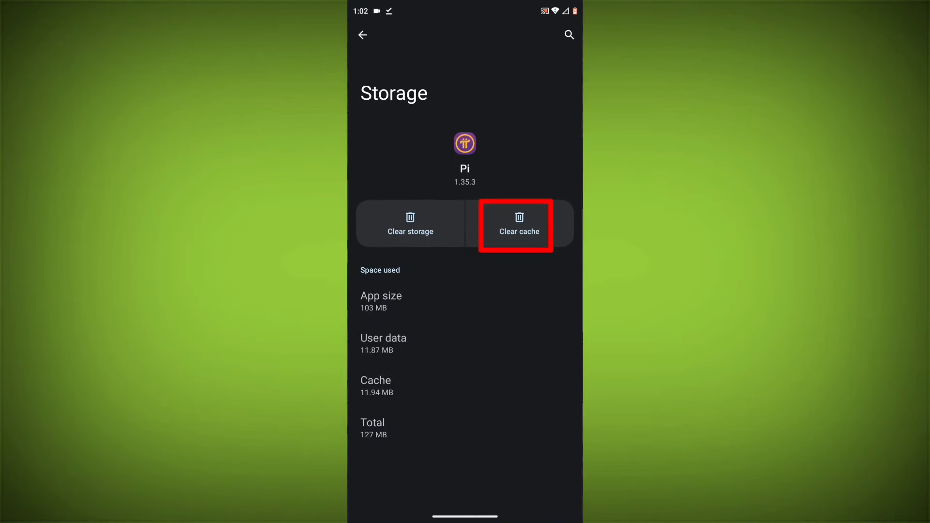
pyautogui.click(517, 223)
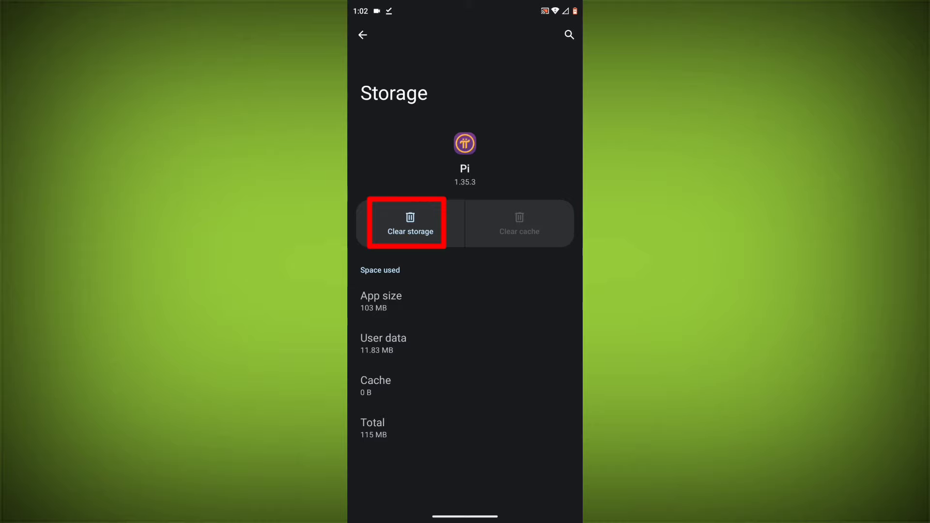
pyautogui.click(409, 223)
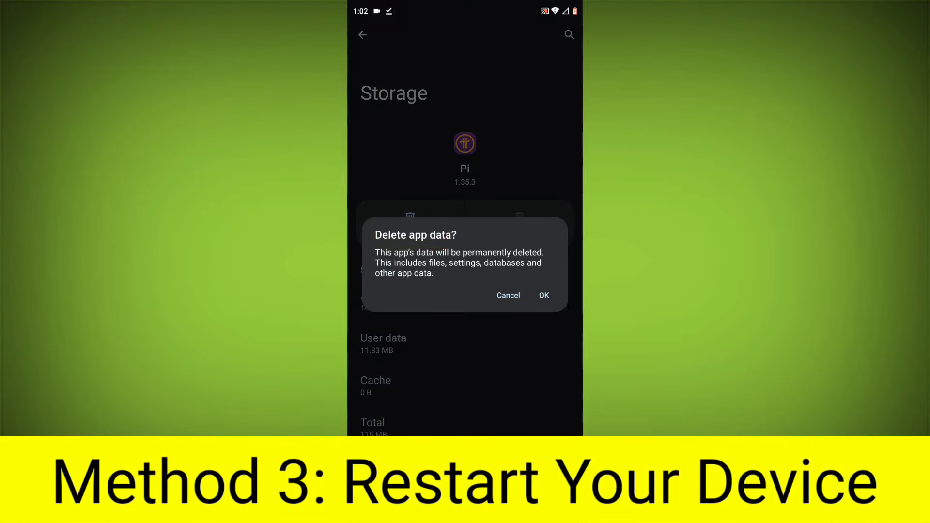